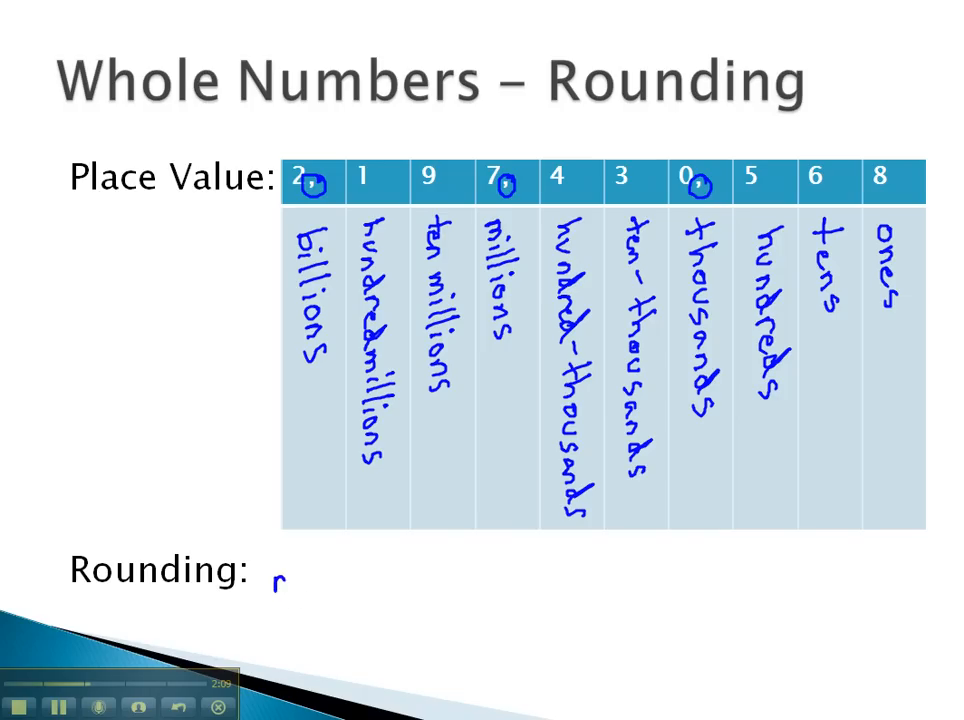
# Handwrite 'next 0-4 down' and begin '5 -' beside Rounding with pen ink
pyautogui.write('next digit:')
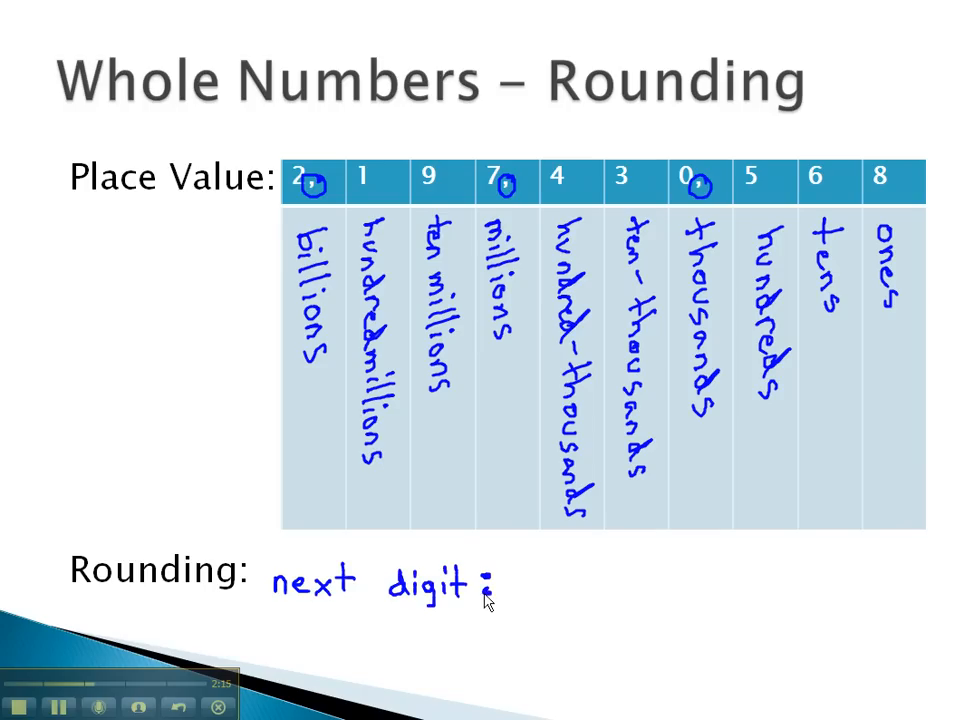
pyautogui.write('0-4')
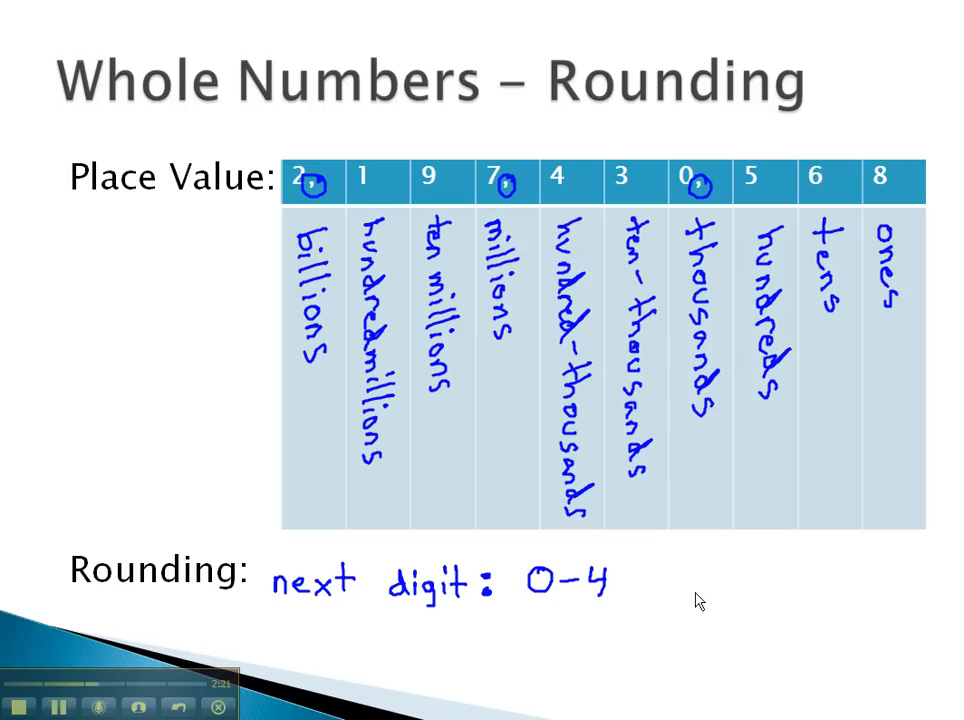
pyautogui.write('down')
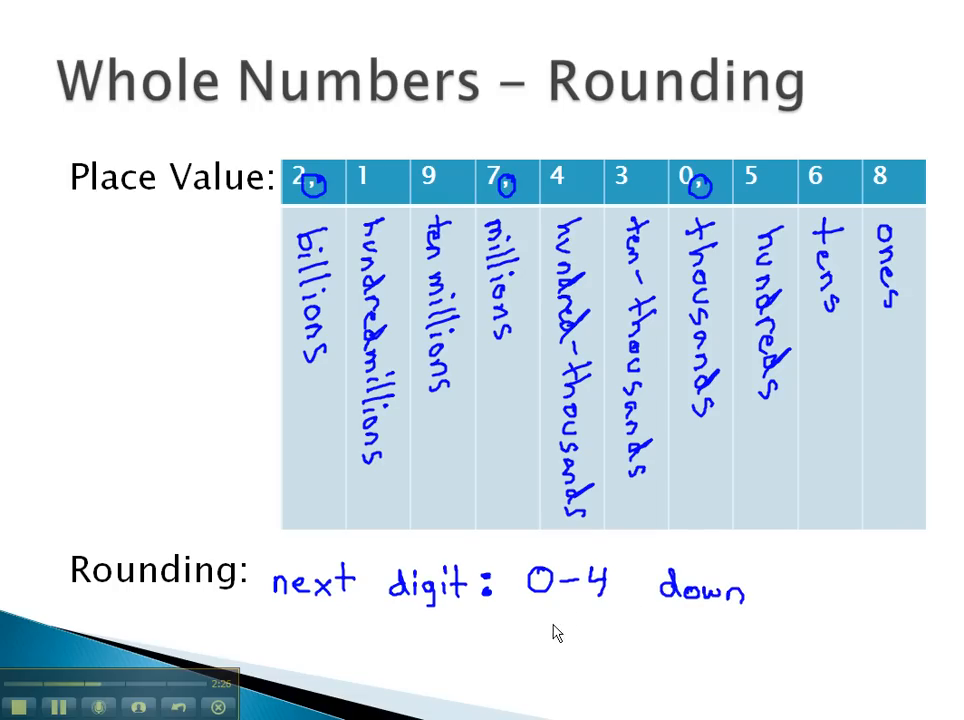
pyautogui.write('5 -')
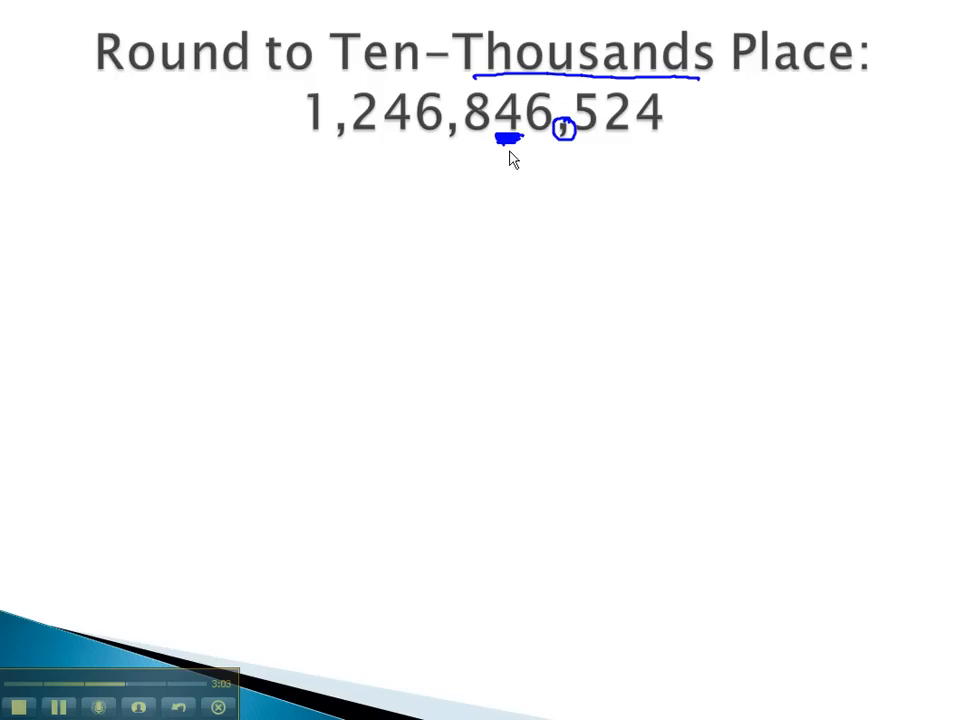
# Draw a green pen arrow showing the ten-thousands digit rounding up
pyautogui.moveTo(510, 160); pyautogui.dragTo(545, 140)
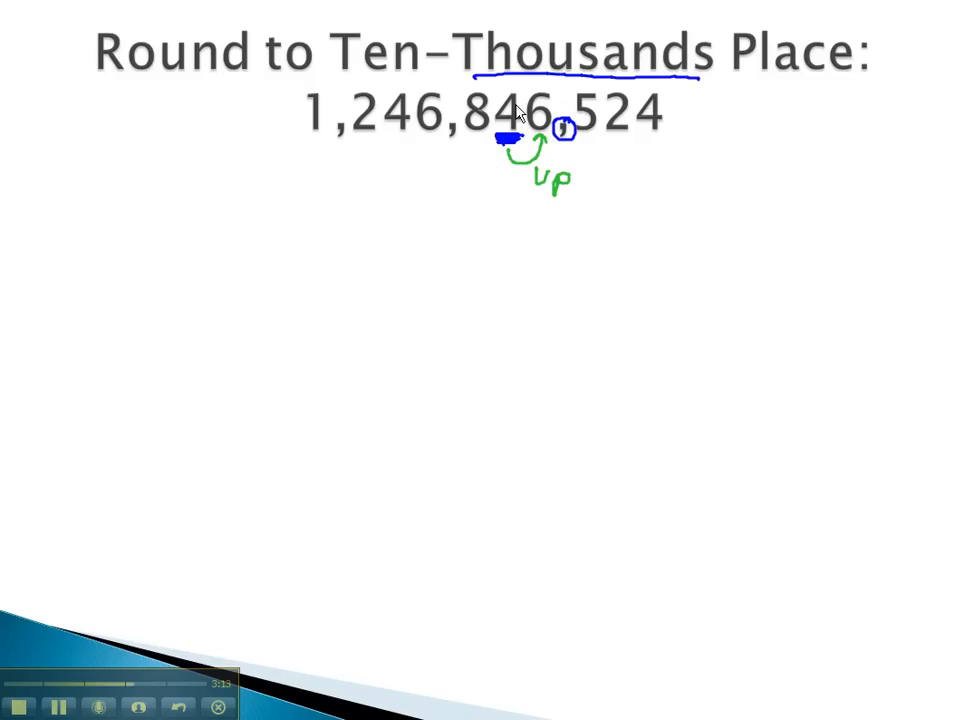
pyautogui.moveTo(500, 130); pyautogui.dragTo(520, 90)
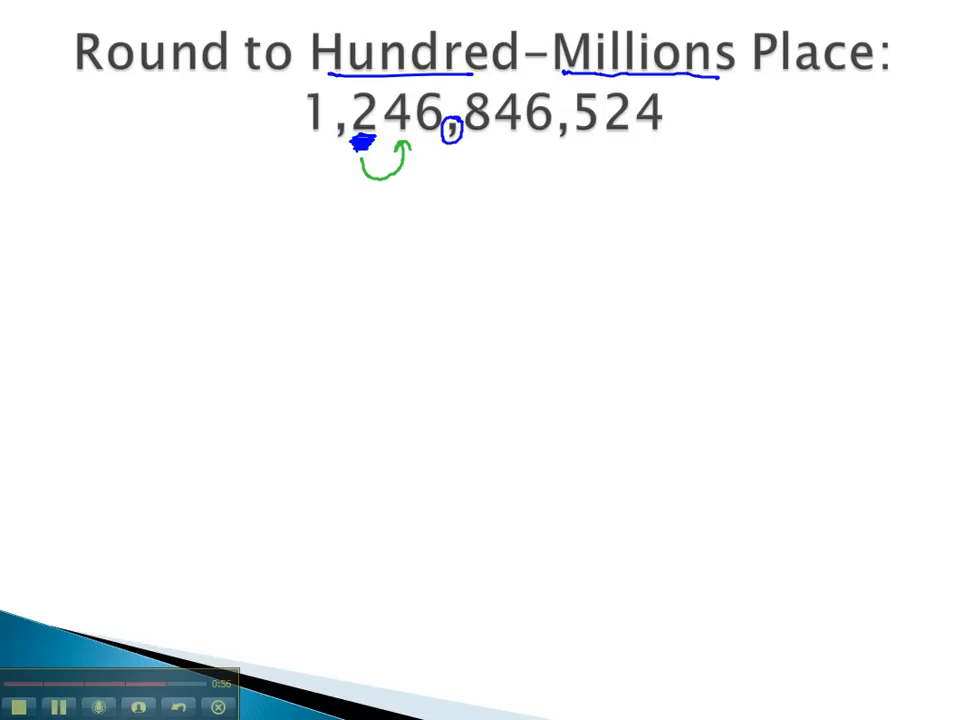
# Draw a long green arrow across the remaining digits and start writing '1' below
pyautogui.moveTo(400, 145); pyautogui.dragTo(665, 157)
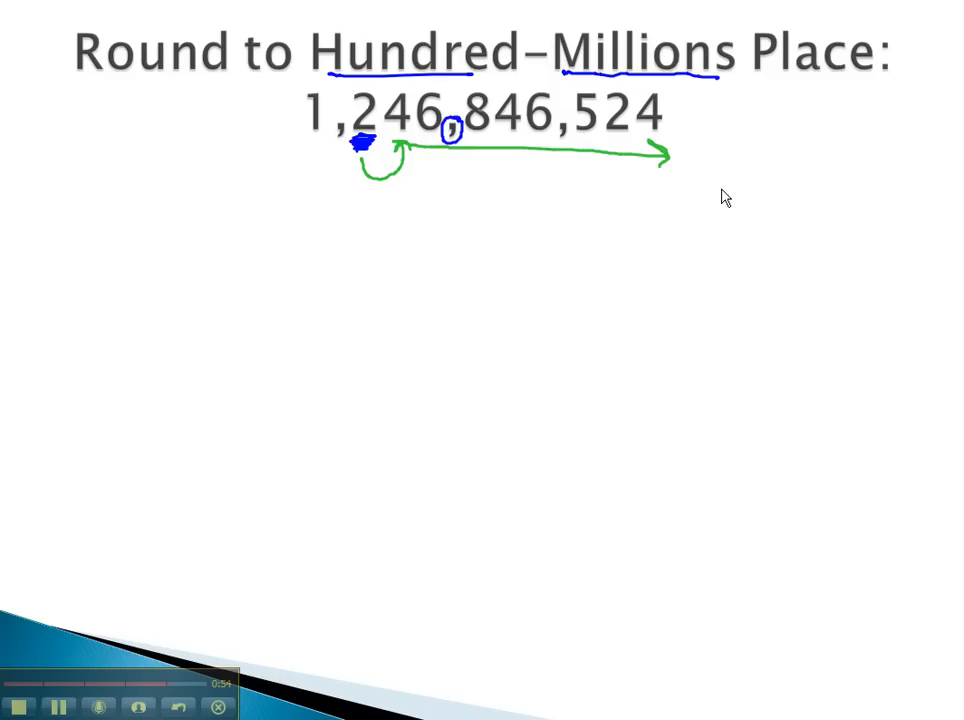
pyautogui.moveTo(318, 215); pyautogui.dragTo(318, 248)
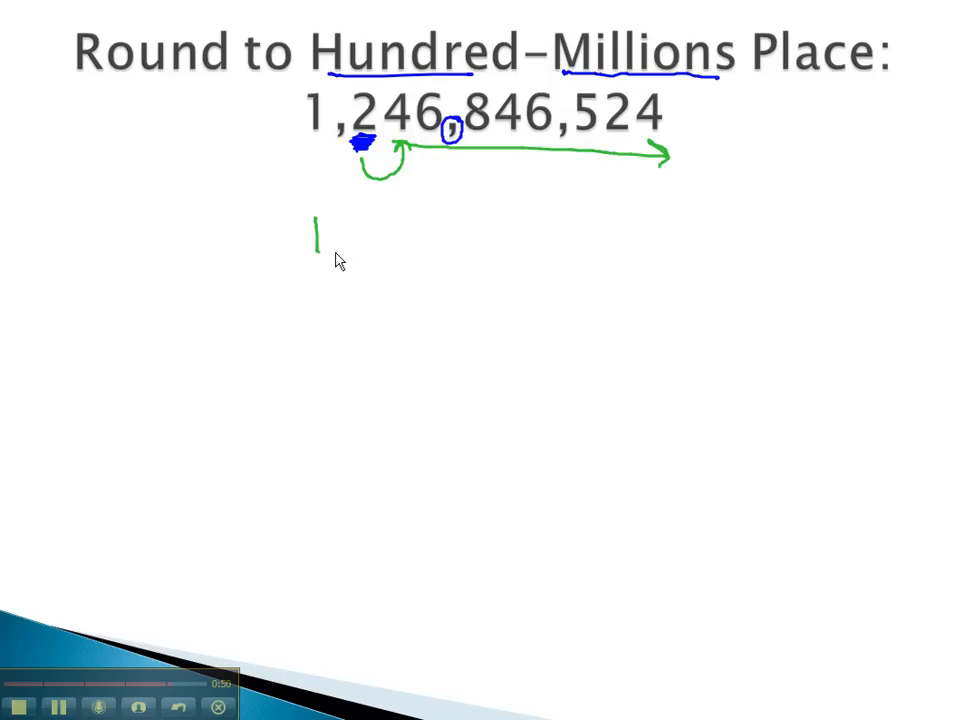